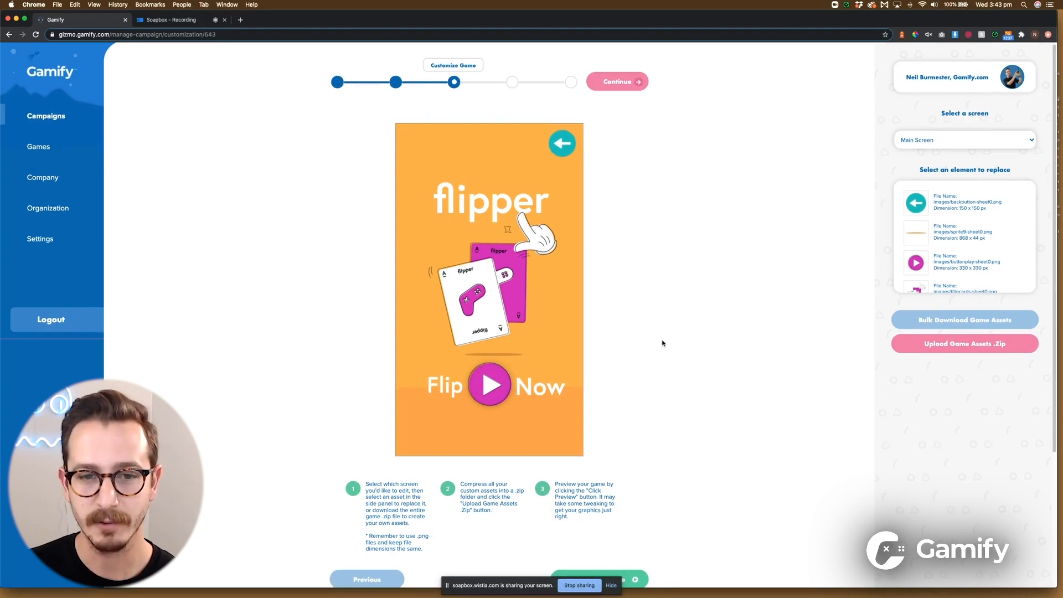
{"action": "mouse_move", "coordinate": [667, 346]}
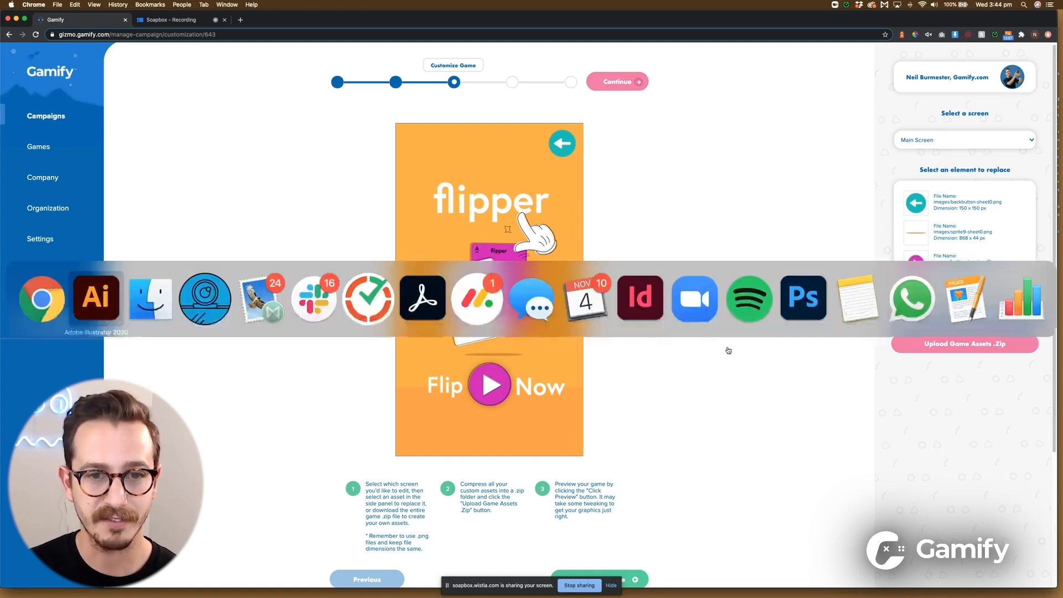
Select the blank grey card on the card sheet and fill it with the orange swatch.
{"action": "left_click", "coordinate": [95, 298]}
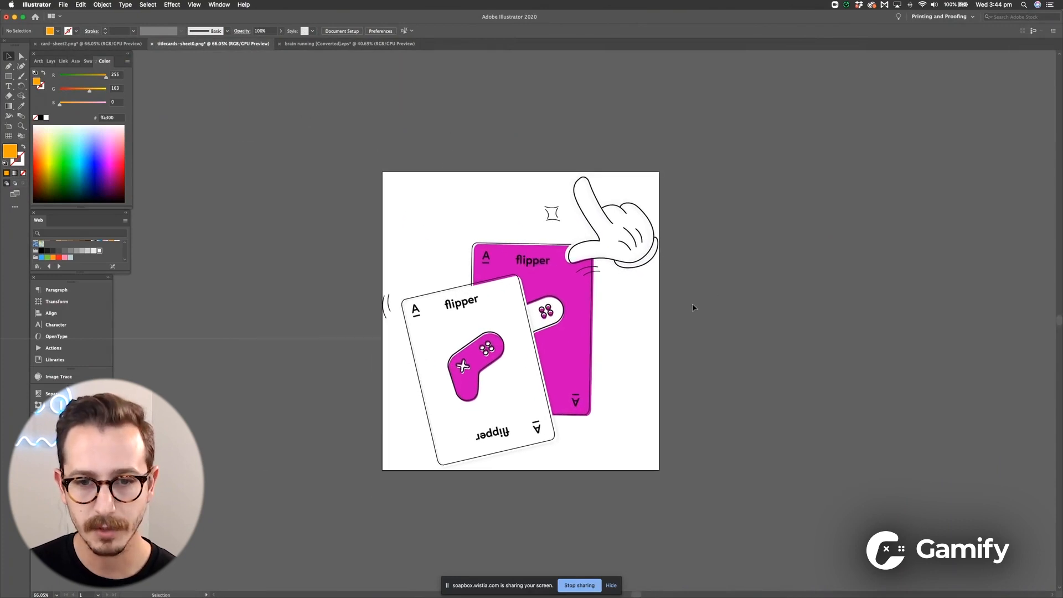
{"action": "left_click", "coordinate": [88, 44]}
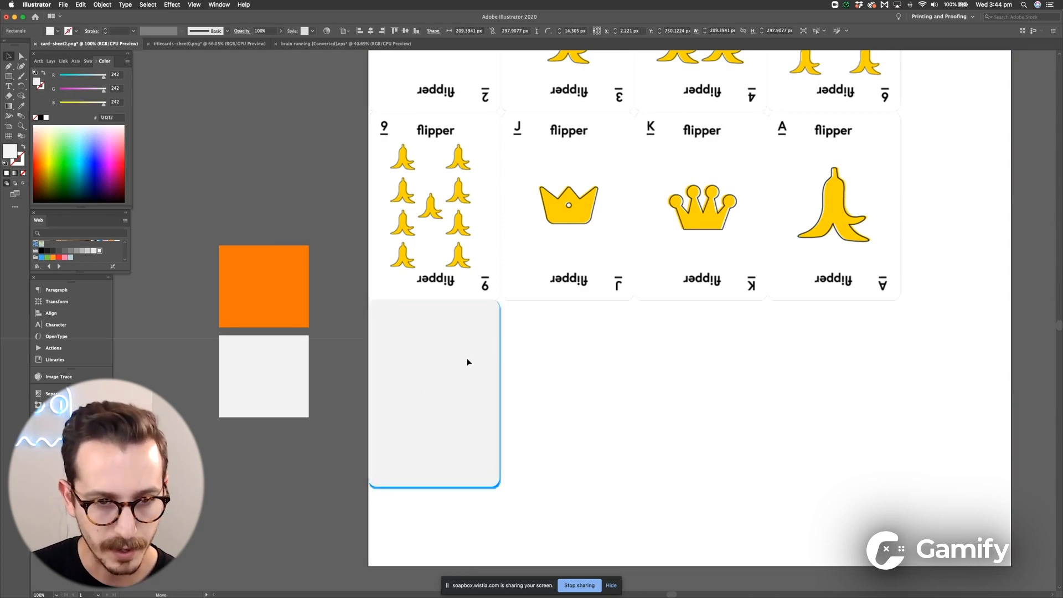
{"action": "left_click", "coordinate": [434, 393]}
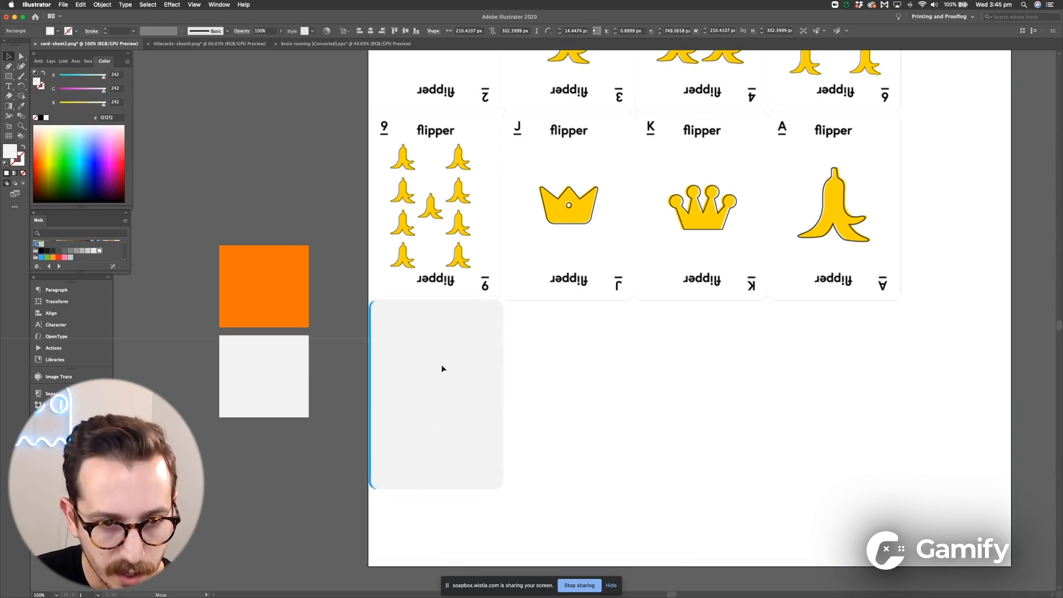
{"action": "left_click", "coordinate": [434, 395]}
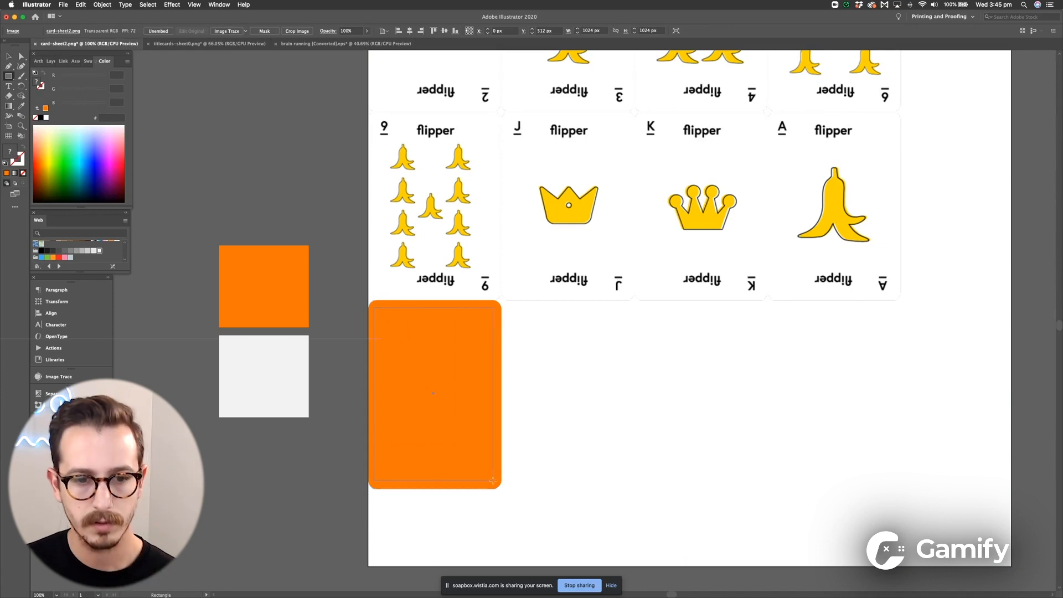
Add an inset light border and a white BRAIN-MATCH title at the card's bottom.
{"action": "left_click", "coordinate": [433, 393]}
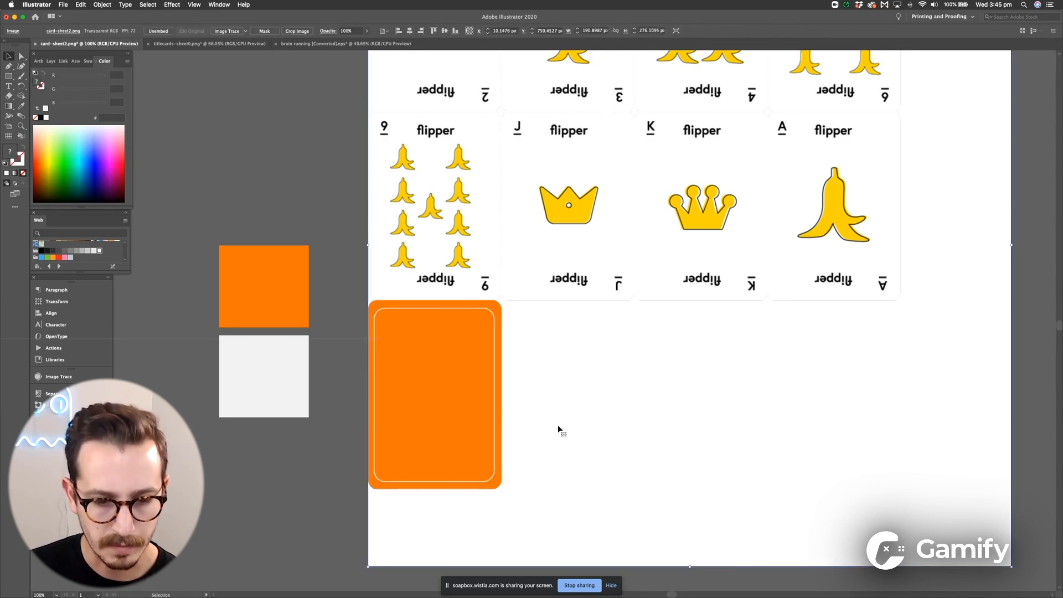
{"action": "left_click_drag", "start_coordinate": [392, 444], "coordinate": [479, 472]}
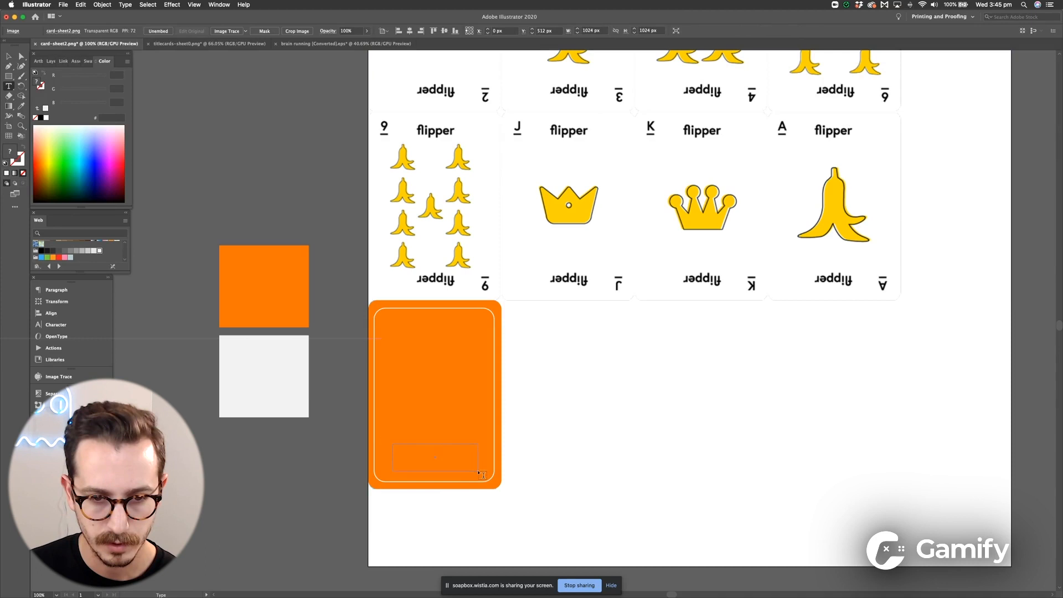
{"action": "type", "text": "BRAIN-MATCH"}
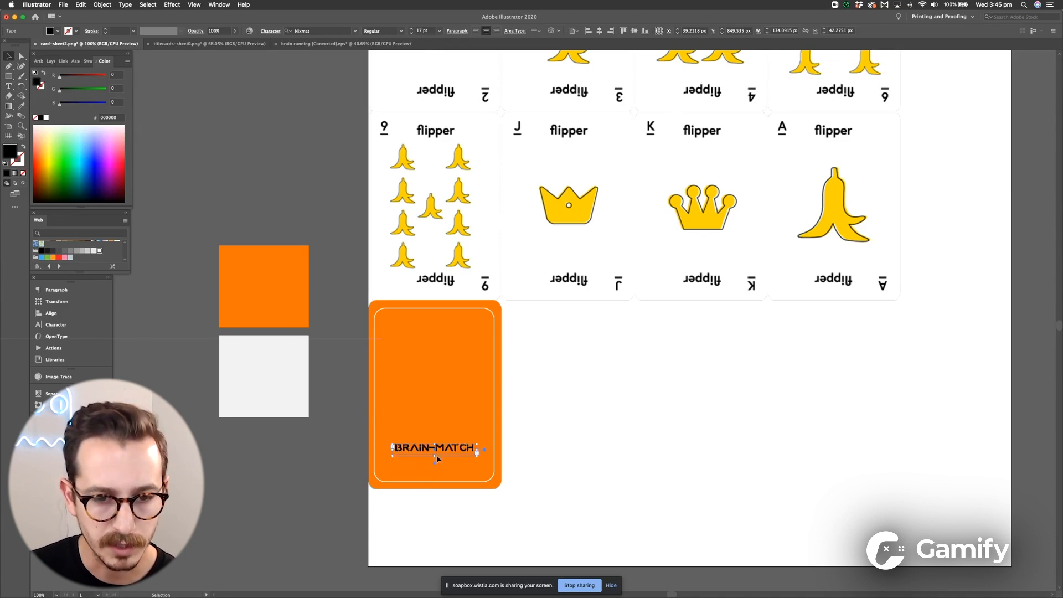
{"action": "left_click_drag", "start_coordinate": [435, 449], "coordinate": [434, 465]}
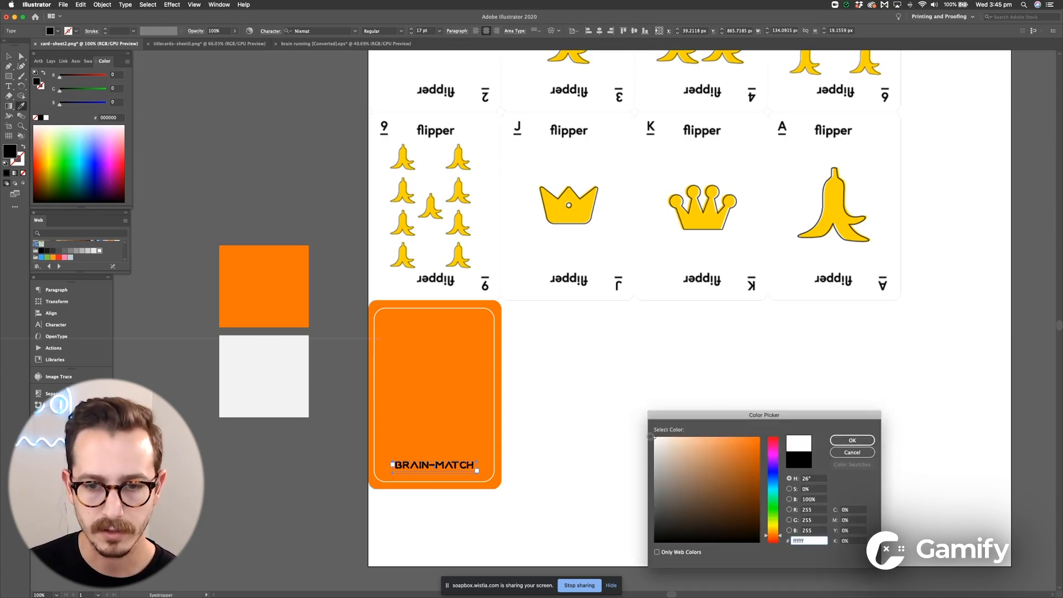
{"action": "left_click", "coordinate": [851, 440]}
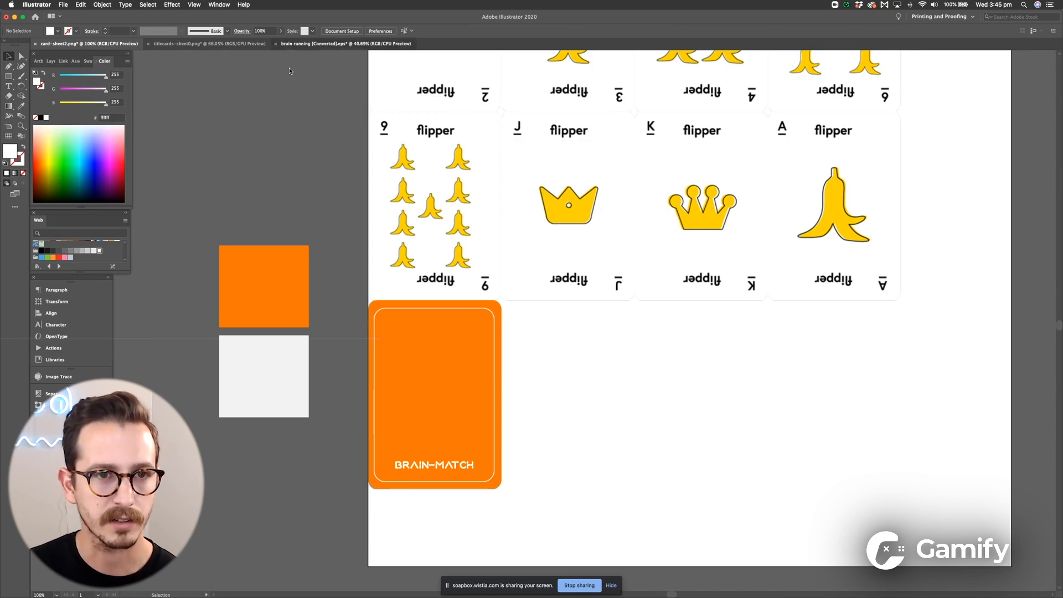
Paste the brain-on-a-treadmill illustration centred on the card back and select the whole card group.
{"action": "left_click", "coordinate": [346, 44]}
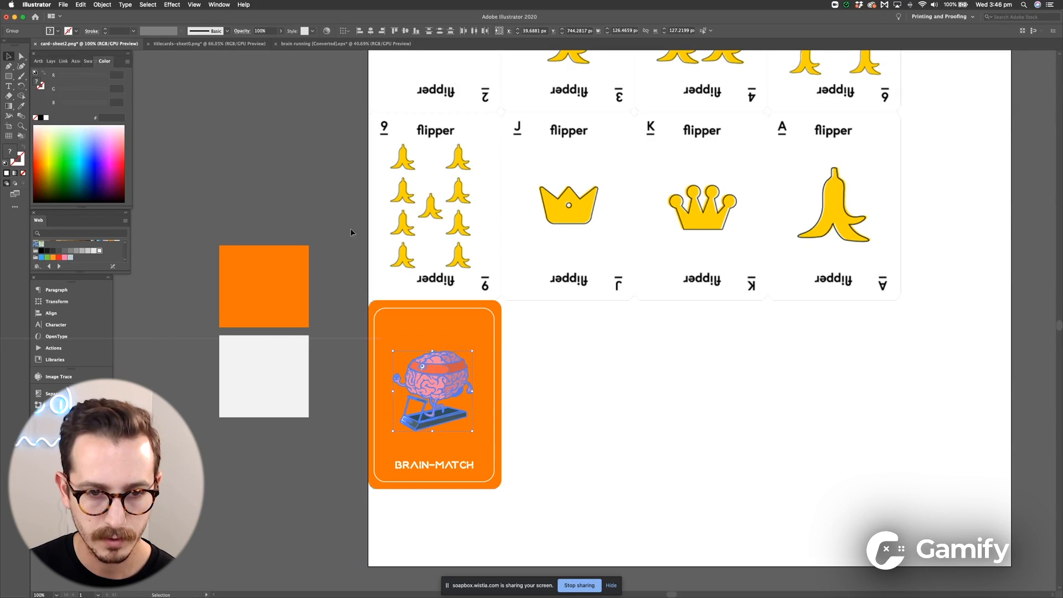
{"action": "left_click", "coordinate": [337, 336]}
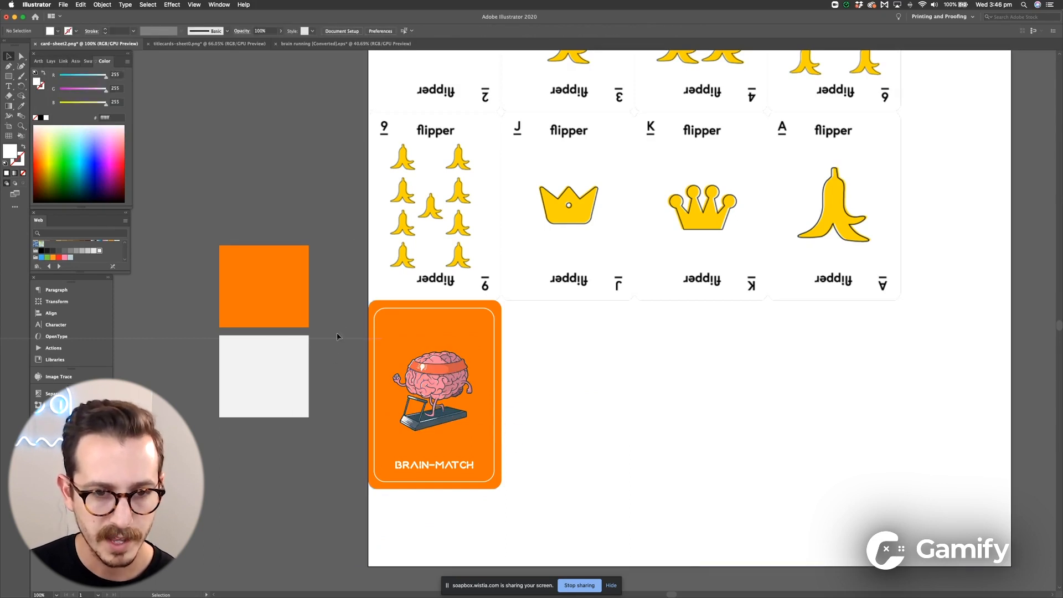
{"action": "left_click", "coordinate": [434, 393]}
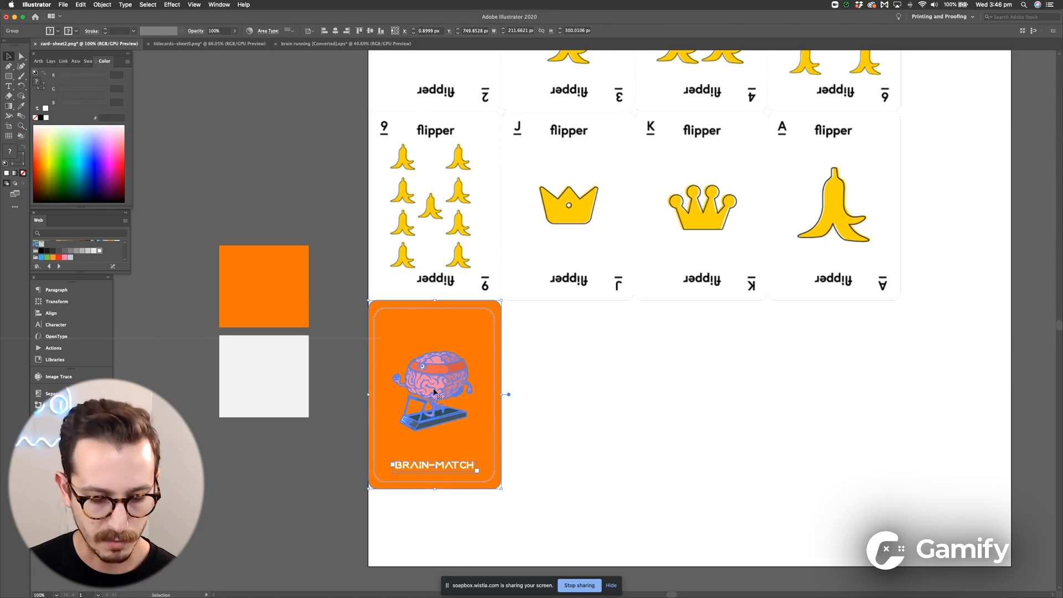
Place card back copies over both cards in the titlecards artwork and start Export for Screens.
{"action": "left_click", "coordinate": [206, 43]}
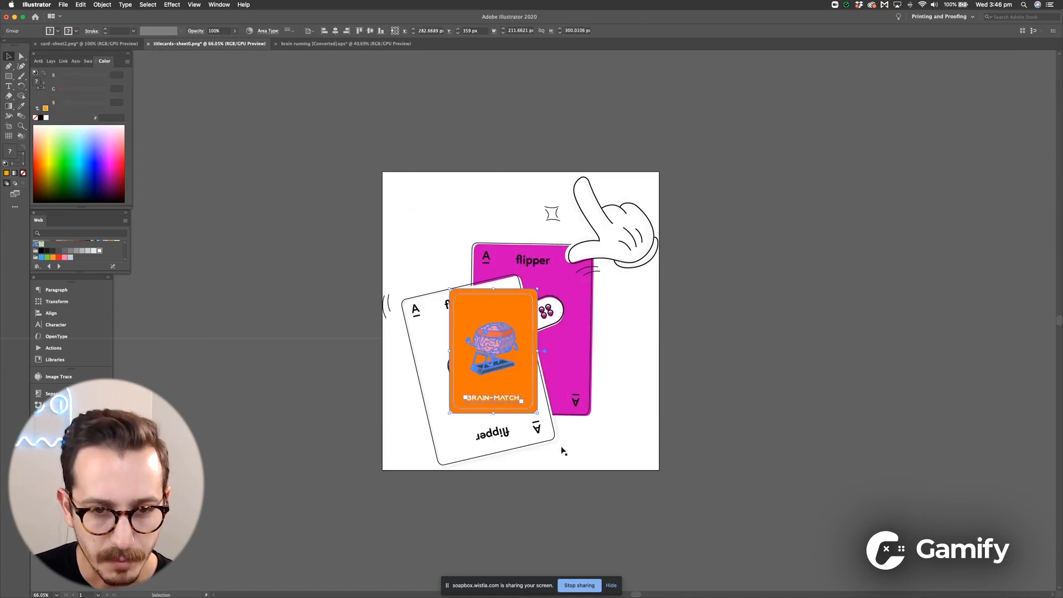
{"action": "left_click_drag", "start_coordinate": [494, 351], "coordinate": [490, 369]}
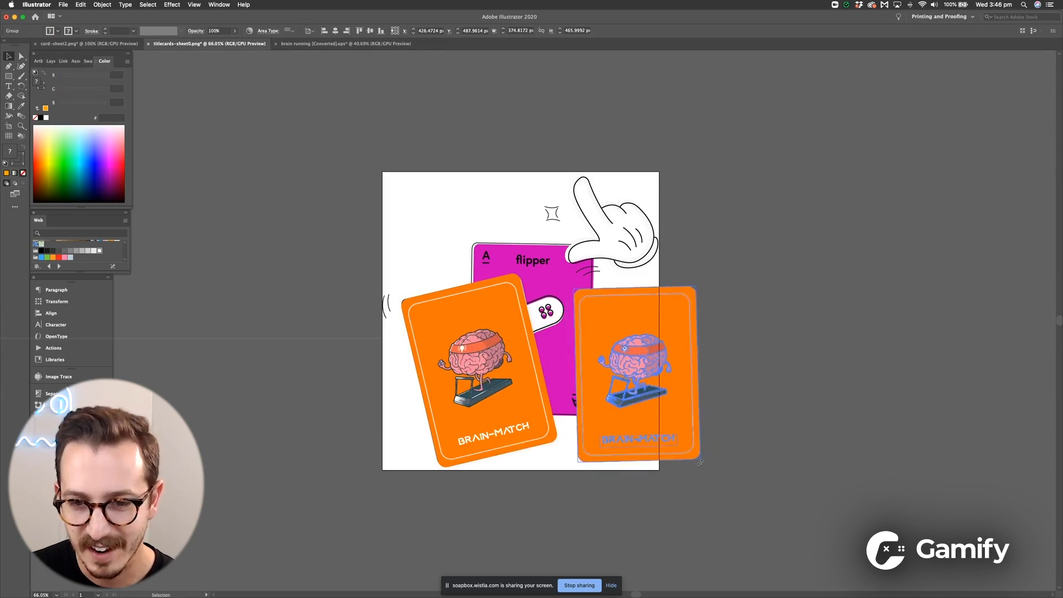
{"action": "left_click_drag", "start_coordinate": [633, 376], "coordinate": [521, 326]}
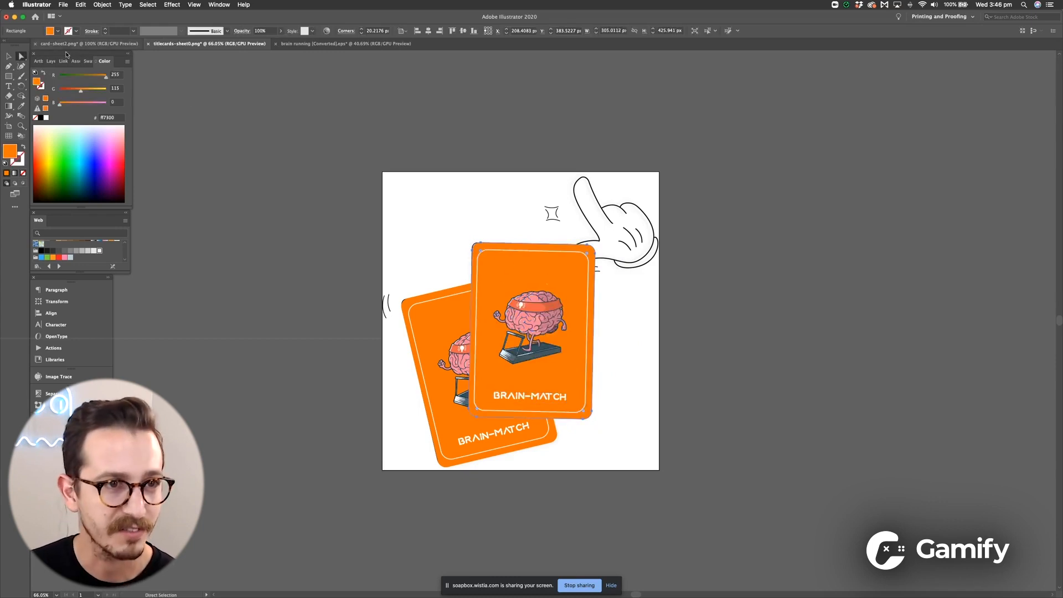
{"action": "left_click_drag", "start_coordinate": [86, 89], "coordinate": [105, 89]}
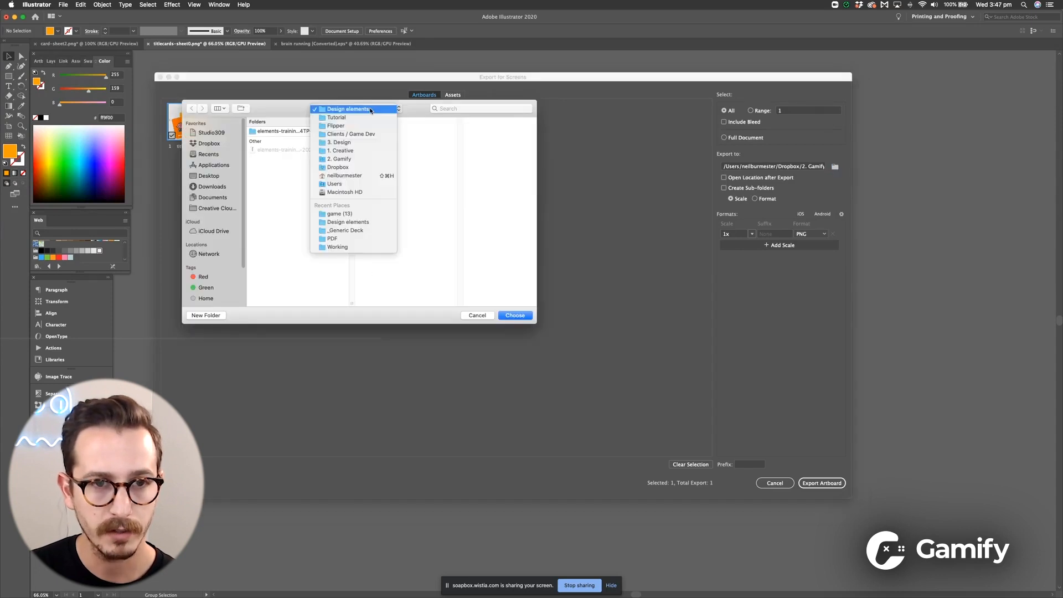
Export the title card and card sheet artboards as PNGs into the Design elements folder.
{"action": "left_click", "coordinate": [337, 116]}
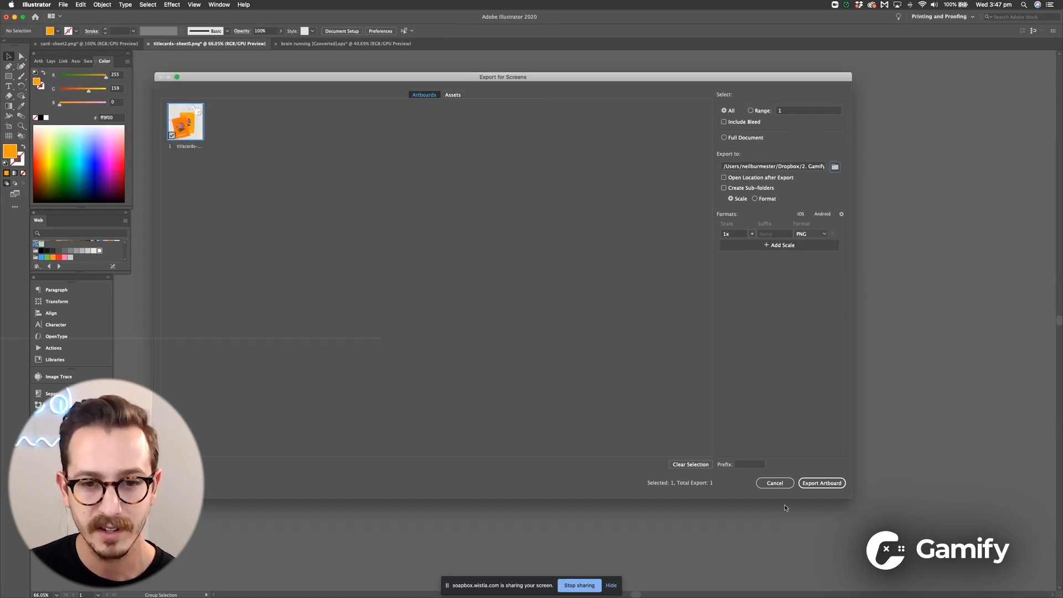
{"action": "left_click", "coordinate": [820, 483]}
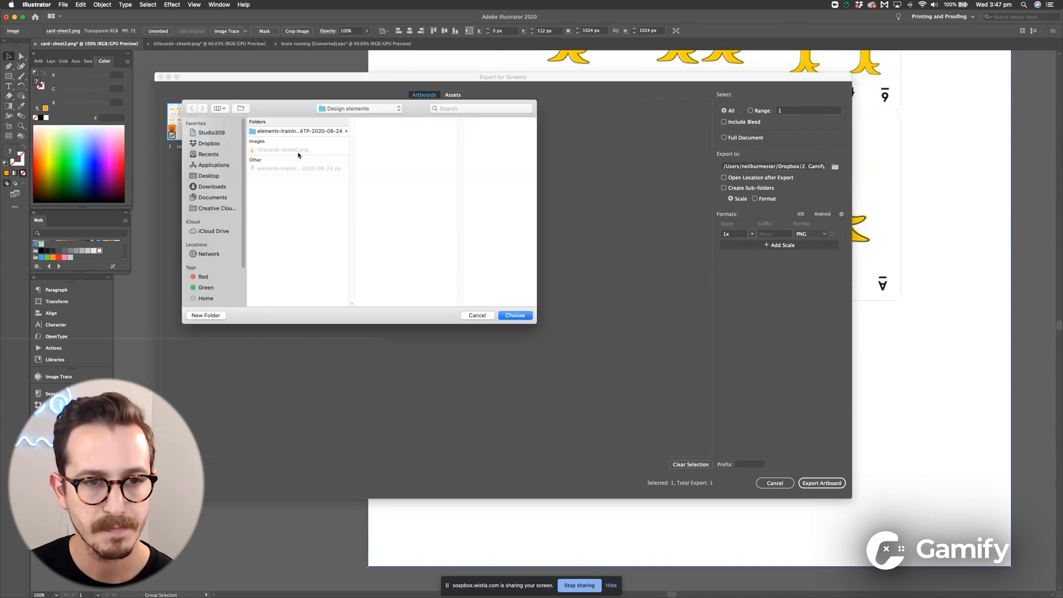
{"action": "left_click", "coordinate": [515, 314]}
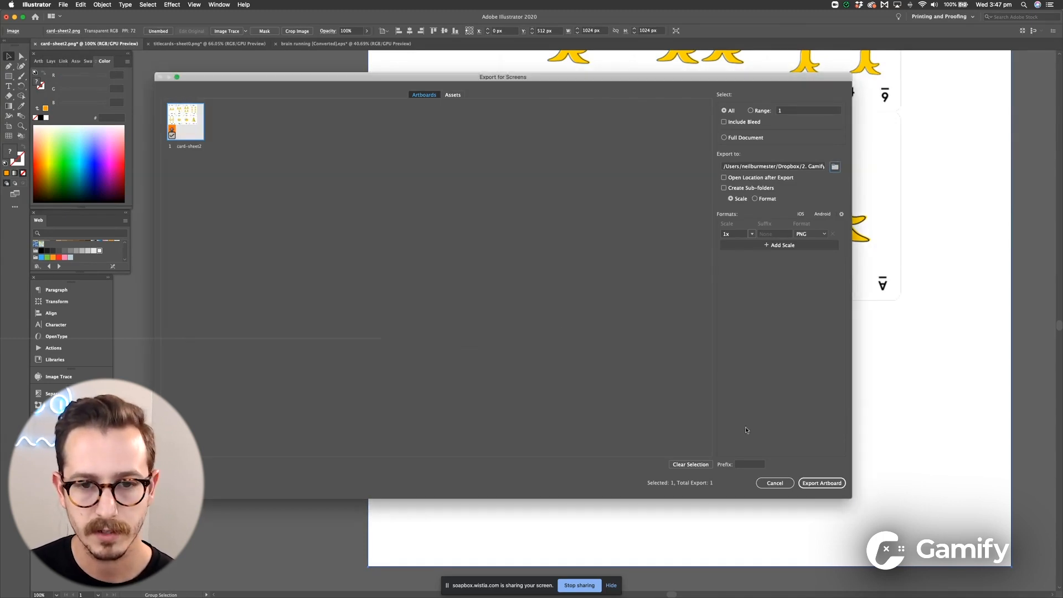
{"action": "left_click", "coordinate": [820, 483]}
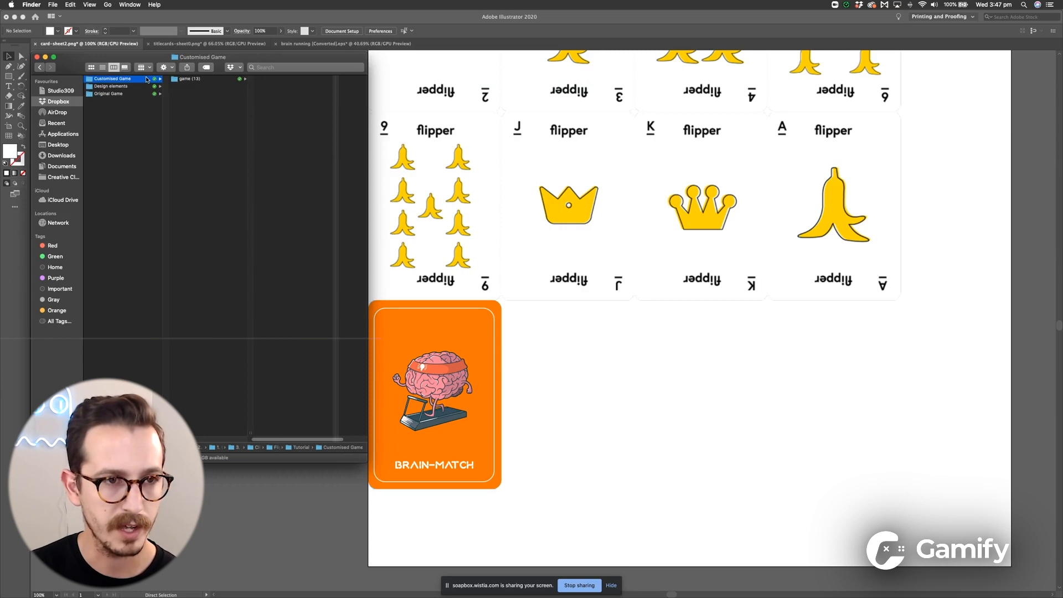
Move card-sheet2.png and titlecards-sheet0.png into game (13) > images, replacing the old files.
{"action": "left_click", "coordinate": [109, 86]}
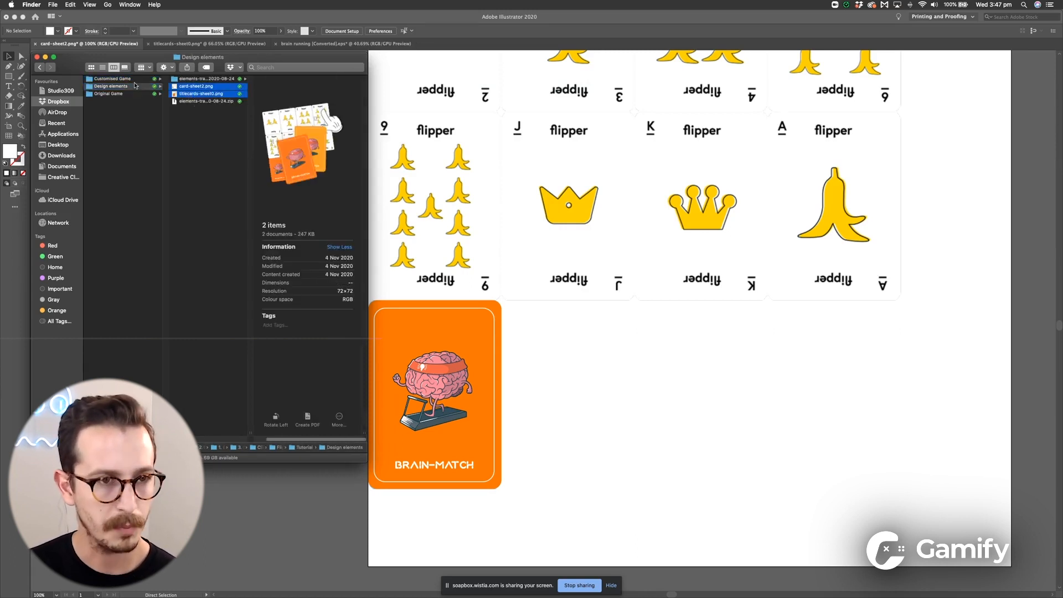
{"action": "left_click", "coordinate": [111, 78]}
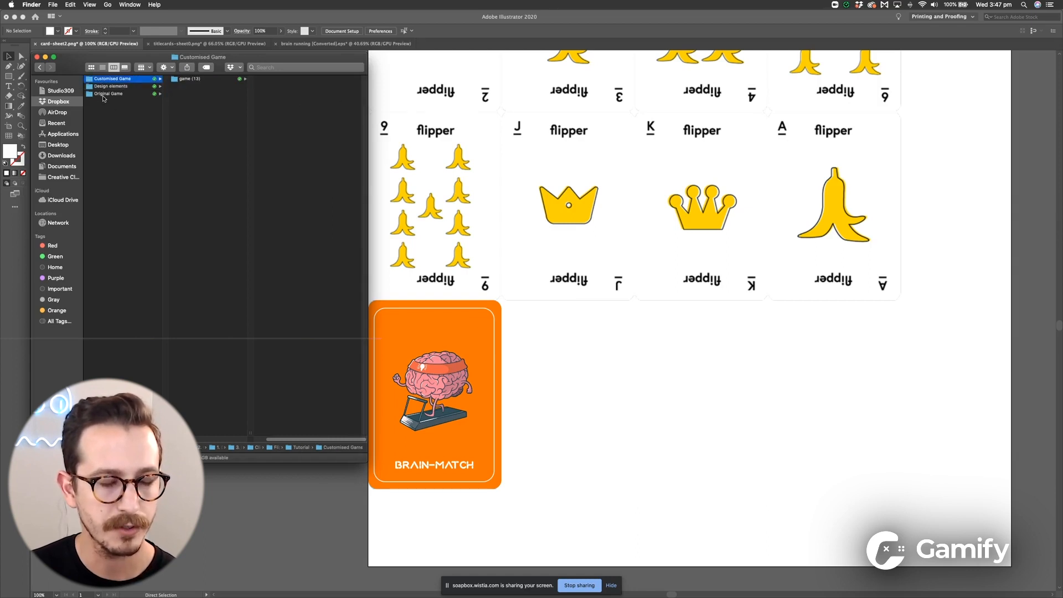
{"action": "left_click", "coordinate": [188, 79]}
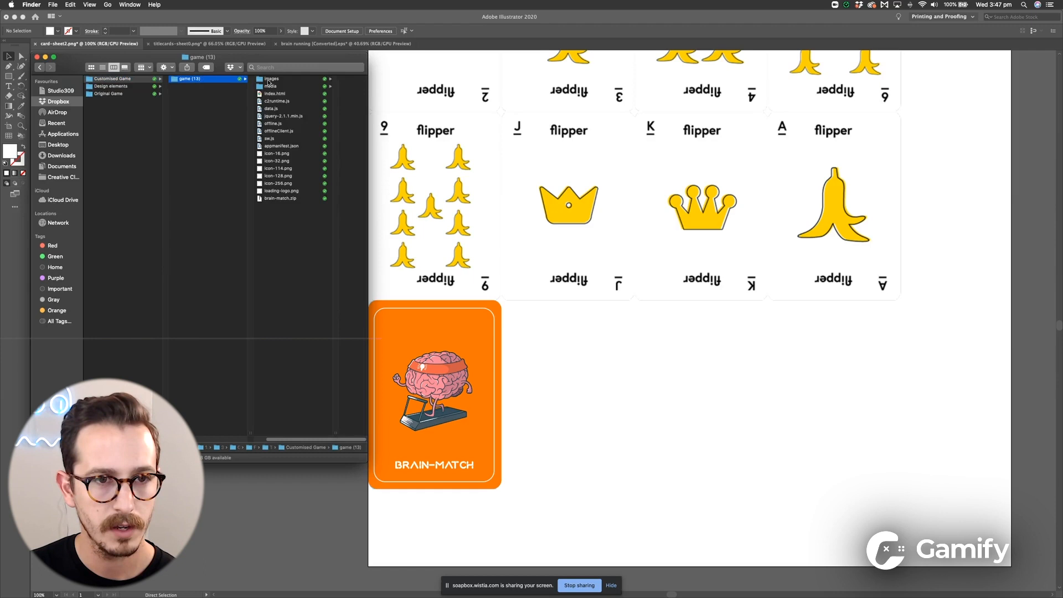
{"action": "left_click", "coordinate": [270, 78]}
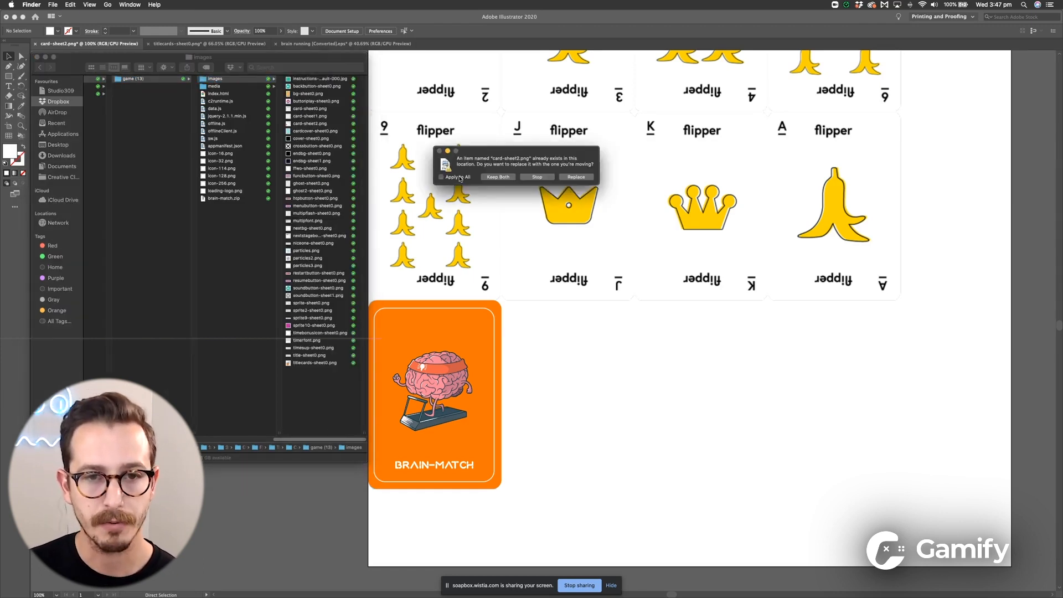
{"action": "left_click", "coordinate": [442, 177]}
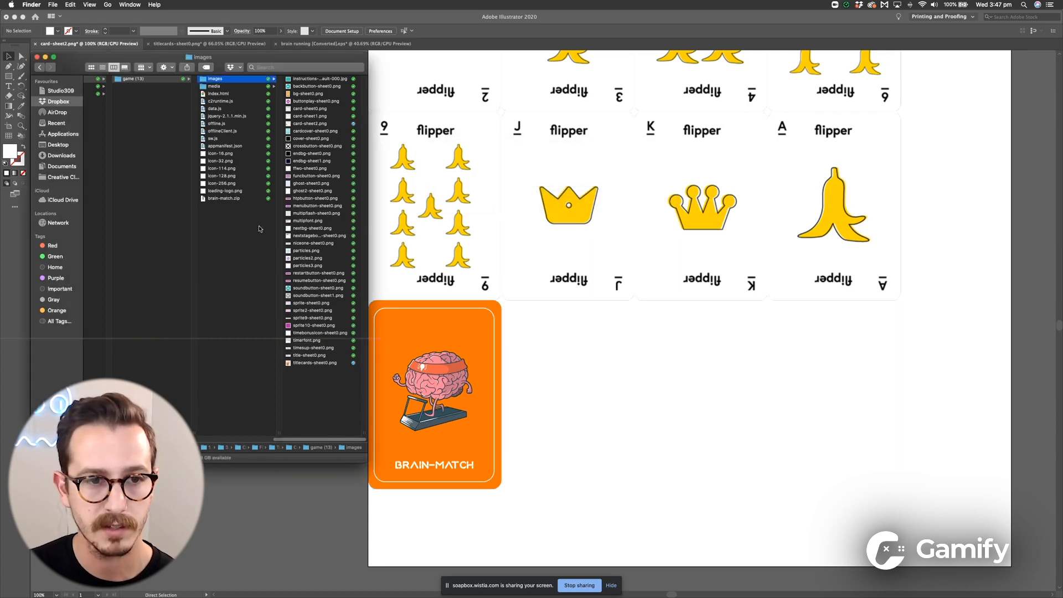
{"action": "left_click", "coordinate": [218, 198]}
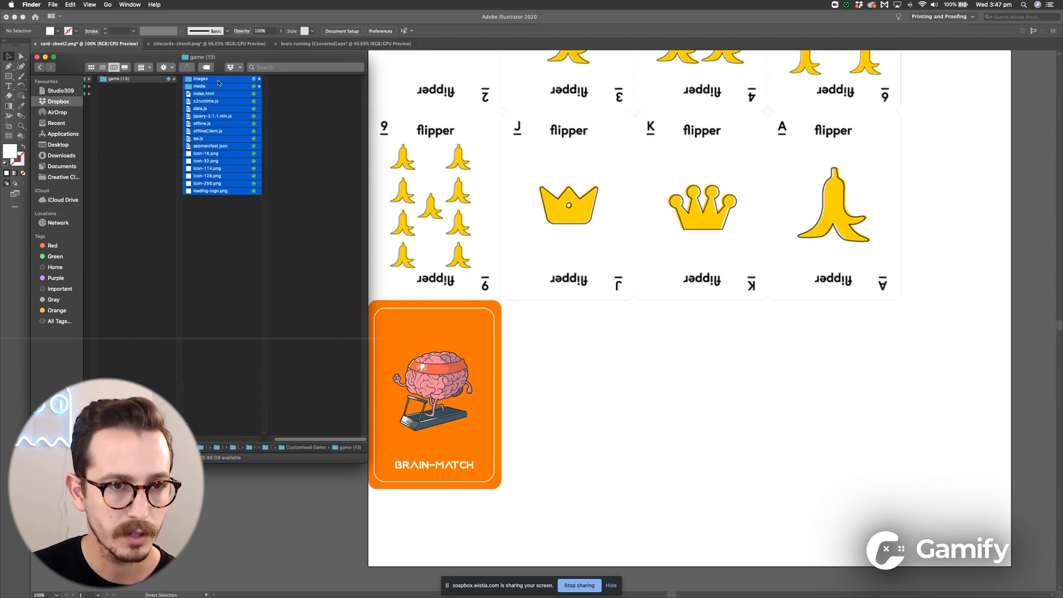
Compress the selected game (13) files into a zip archive via Compress Items.
{"action": "right_click", "coordinate": [217, 85]}
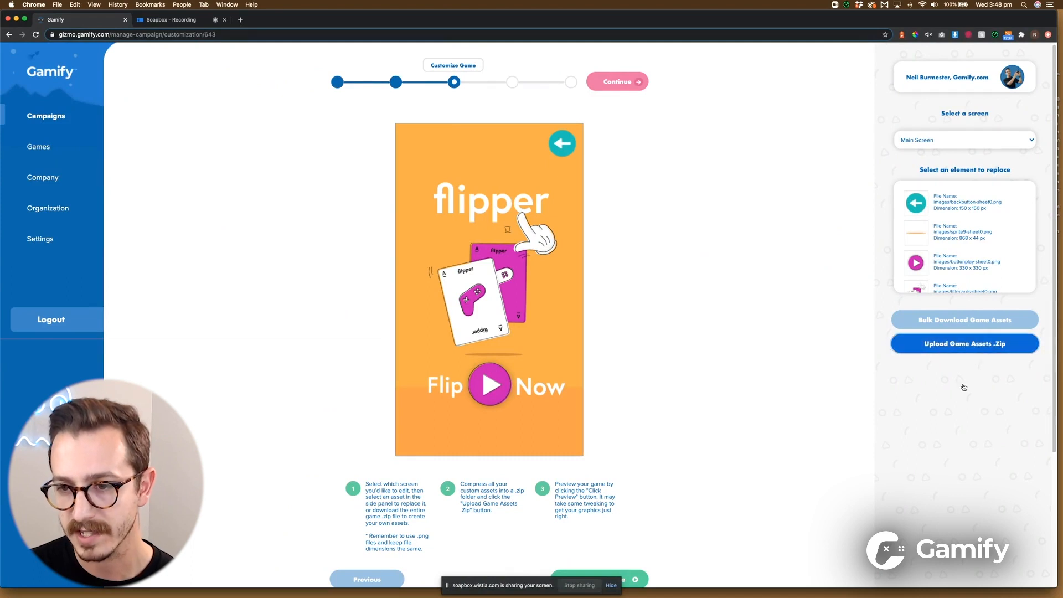
Upload the game folder's zip archive through Upload Game Assets .Zip.
{"action": "left_click", "coordinate": [964, 343]}
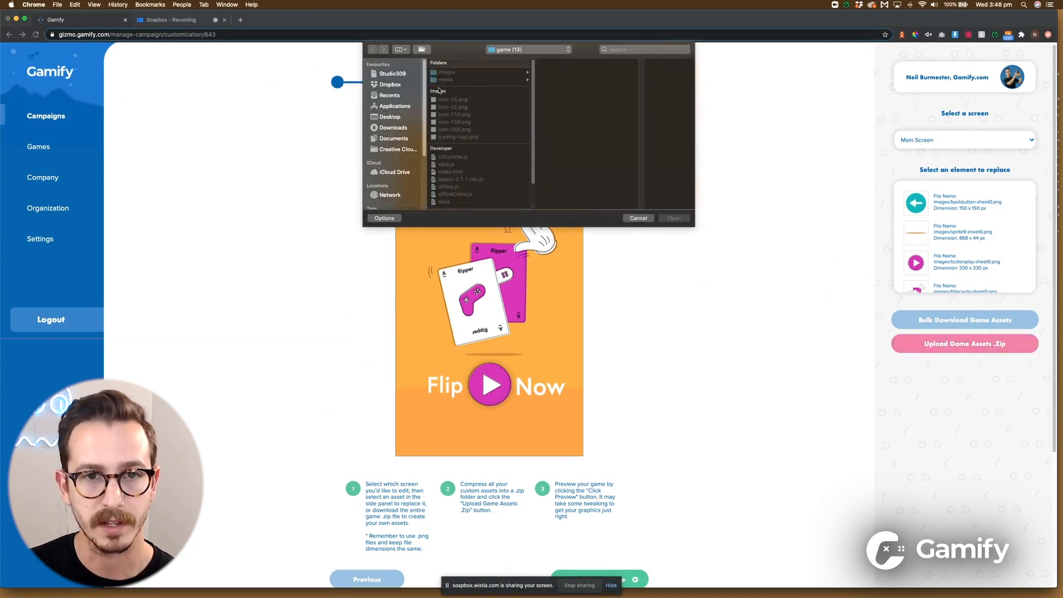
{"action": "left_click", "coordinate": [466, 206]}
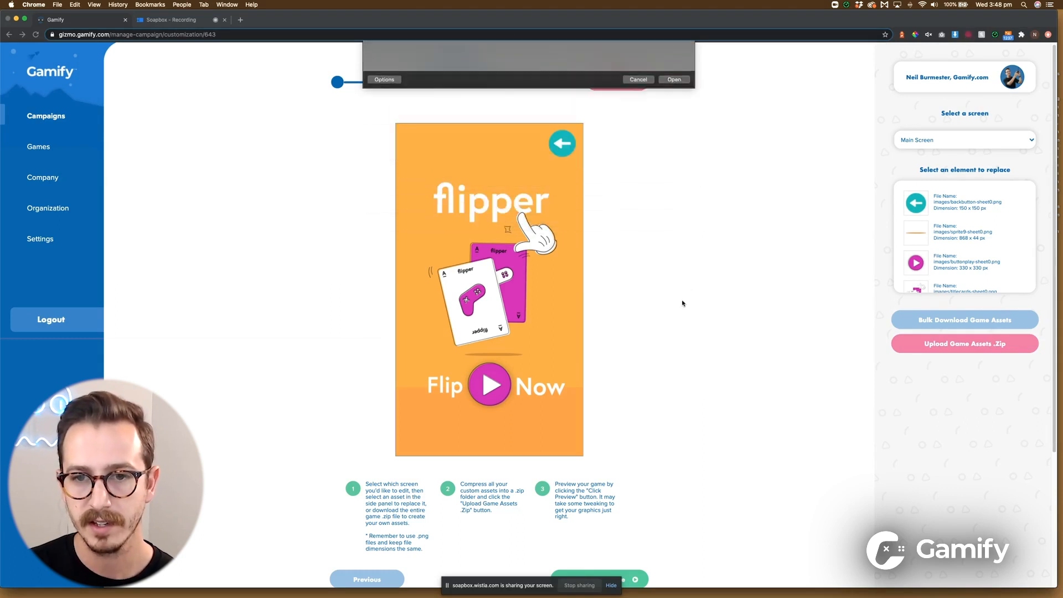
{"action": "left_click", "coordinate": [672, 80]}
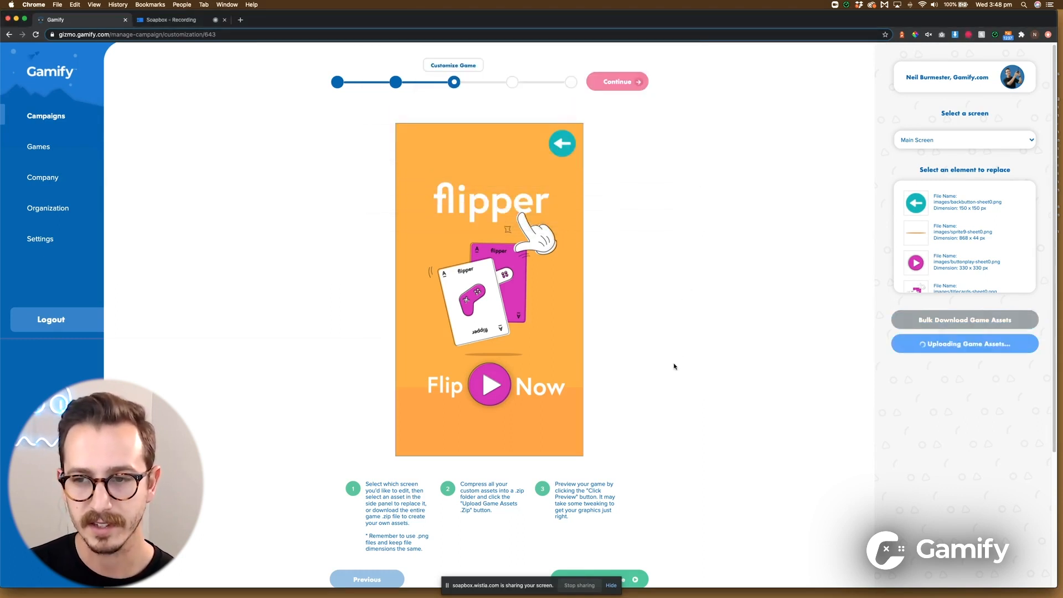
{"action": "mouse_move", "coordinate": [670, 367]}
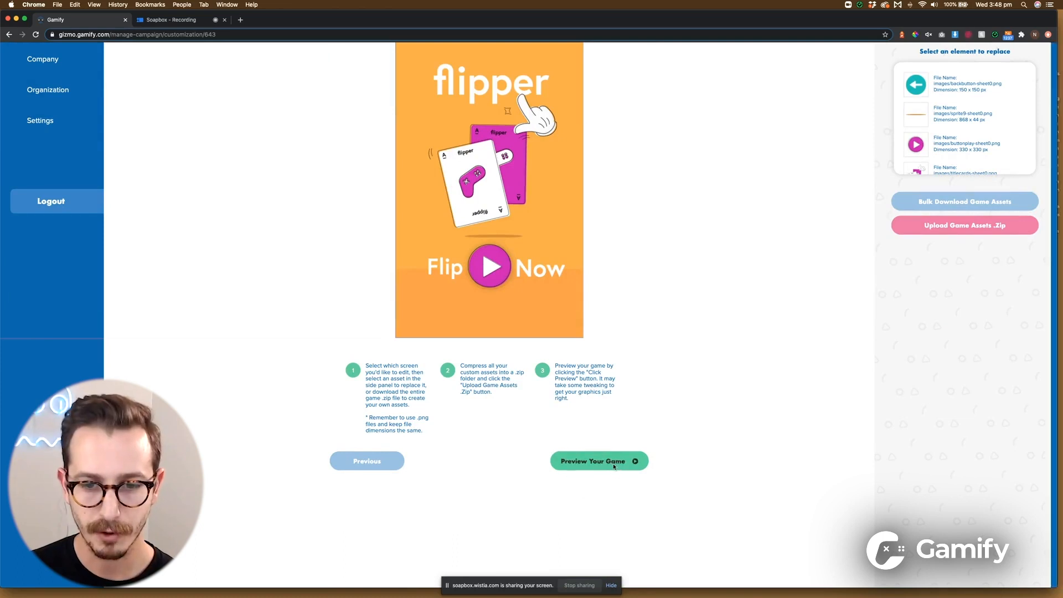
{"action": "left_click", "coordinate": [599, 461]}
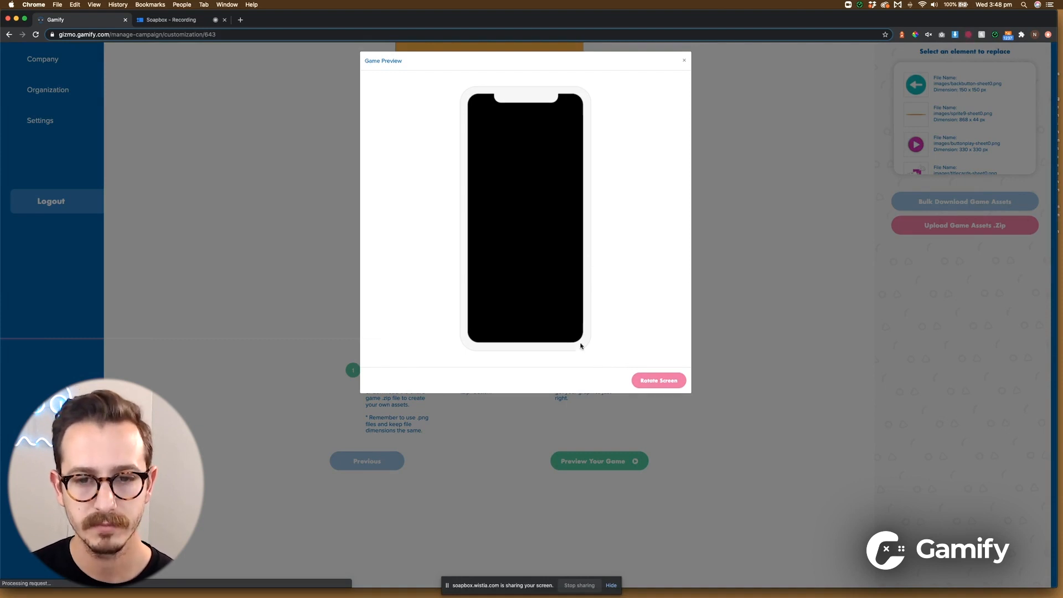
{"action": "mouse_move", "coordinate": [494, 356]}
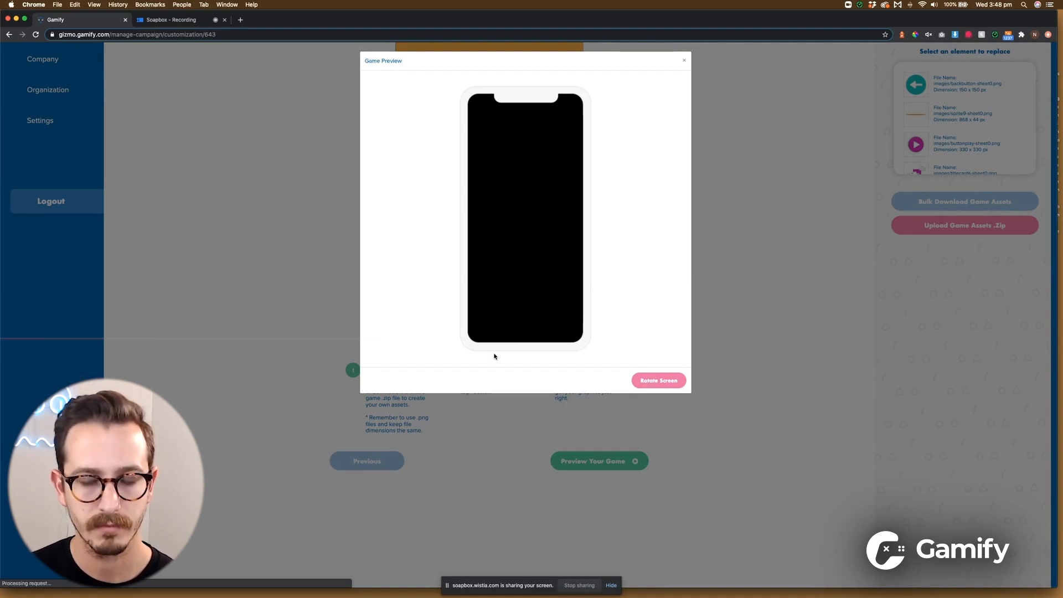
{"action": "mouse_move", "coordinate": [576, 243]}
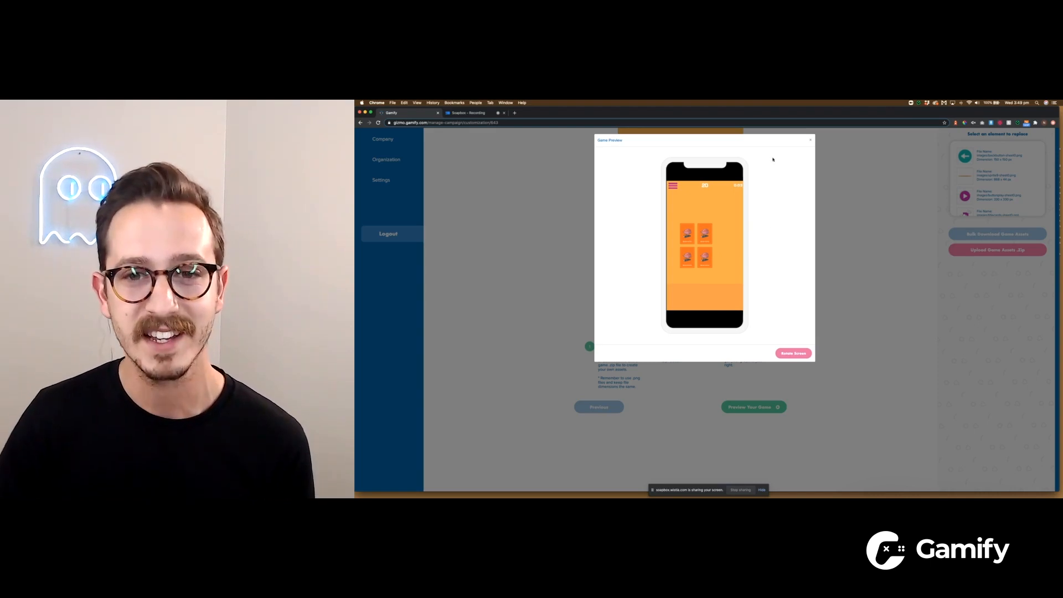
{"action": "left_click", "coordinate": [810, 141]}
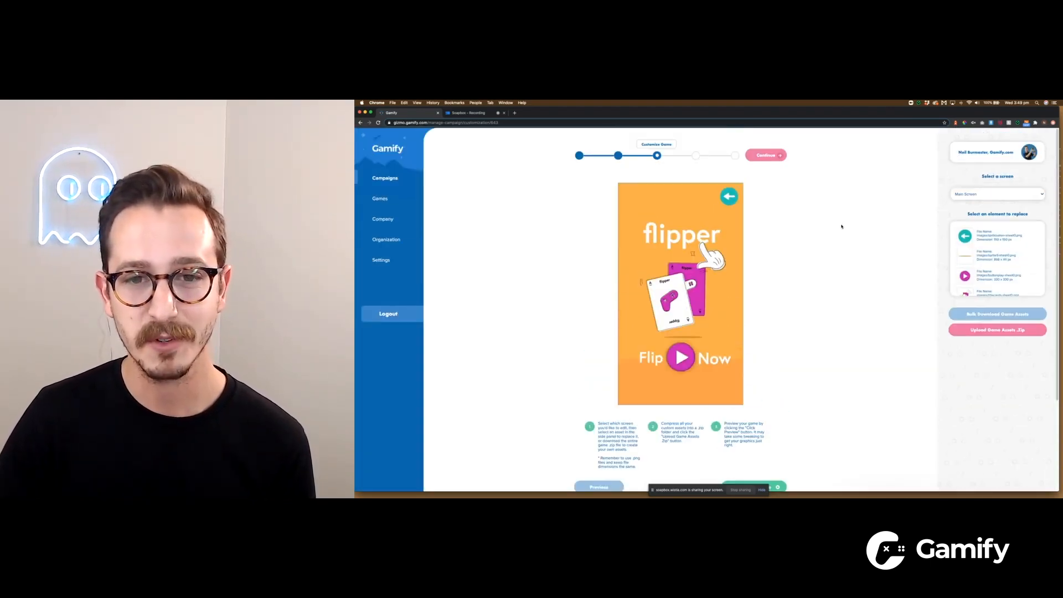